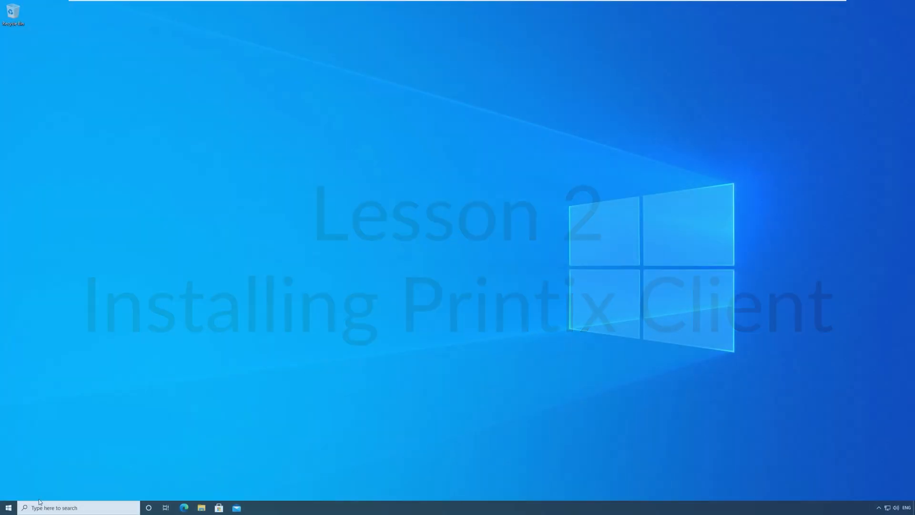
# View the Brother MFC-9450CDN's printer properties and Accessories tab, then close the dialog
pyautogui.click(8, 507)
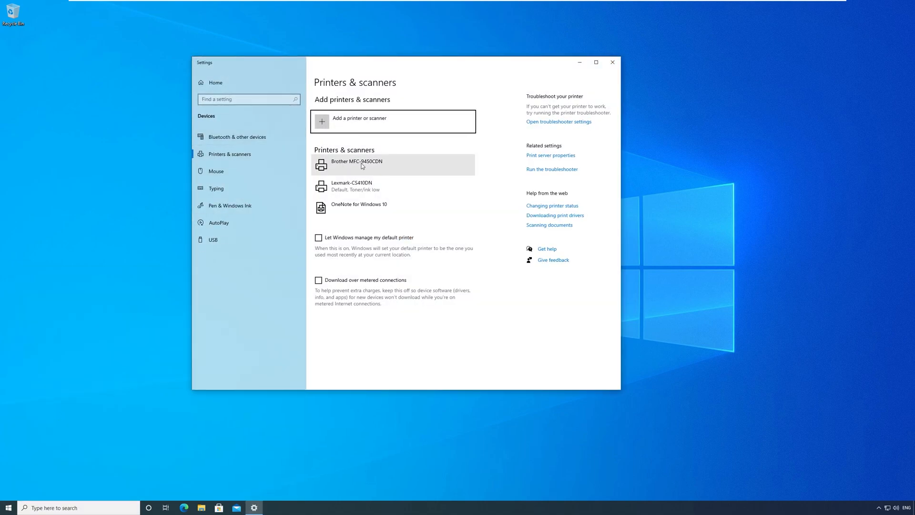
pyautogui.click(357, 165)
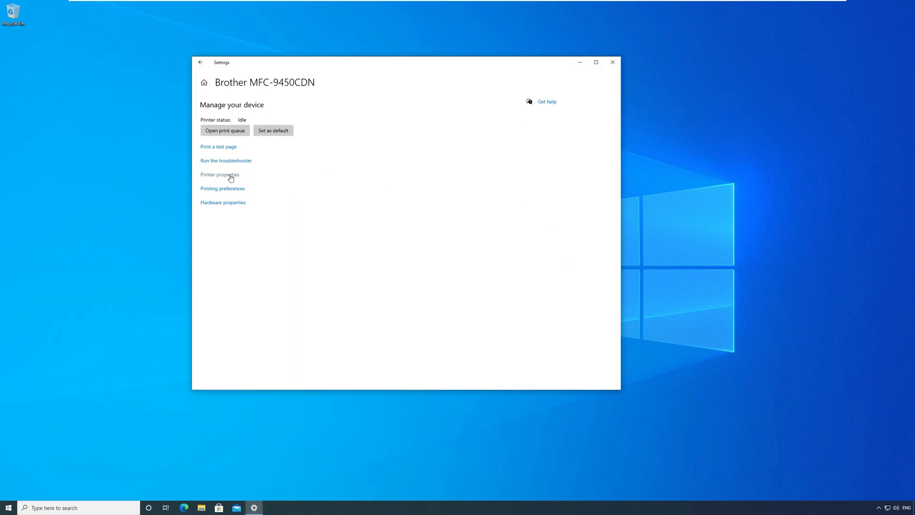
pyautogui.click(221, 175)
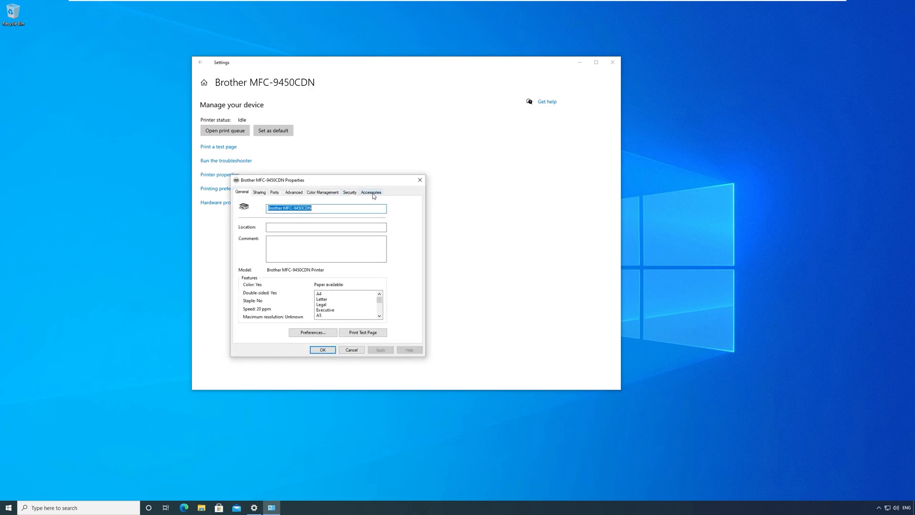
pyautogui.click(372, 192)
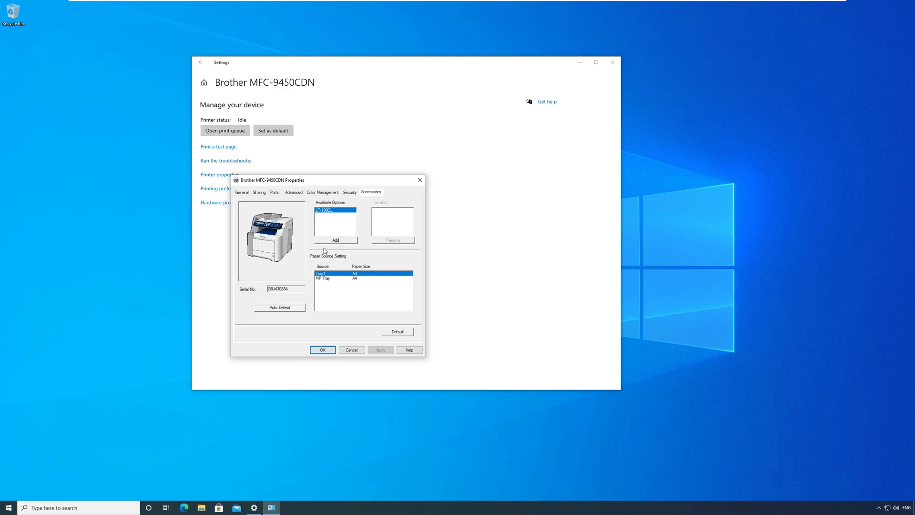
pyautogui.click(275, 193)
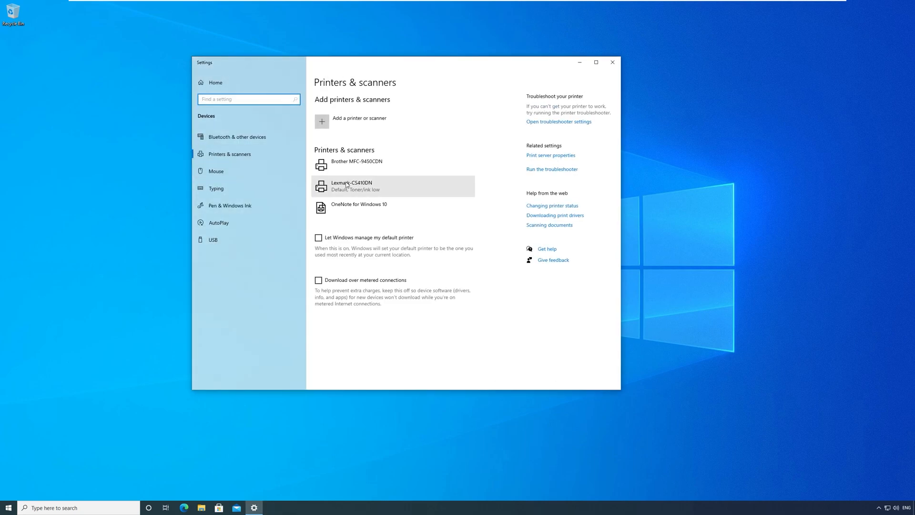
# Check the Lexmark-CS410DN's About, Advanced and Ports tabs, then return to Settings home
pyautogui.click(351, 186)
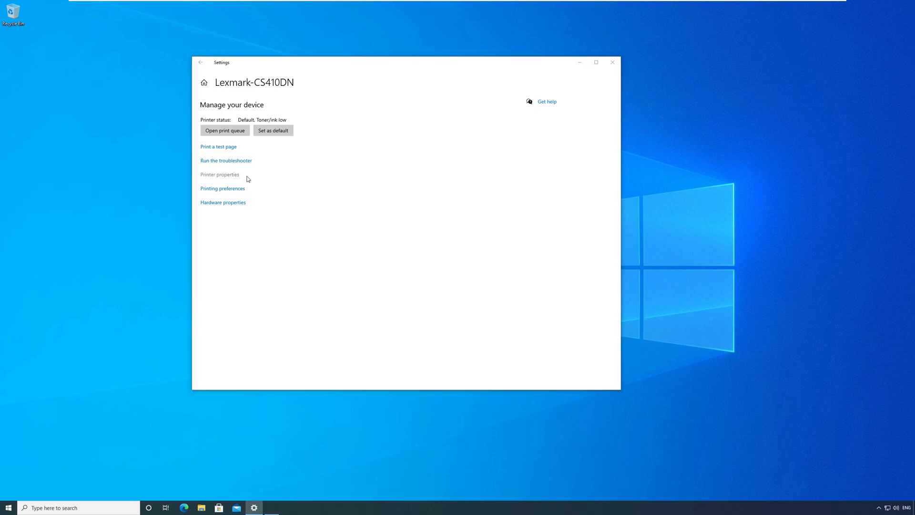
pyautogui.click(220, 174)
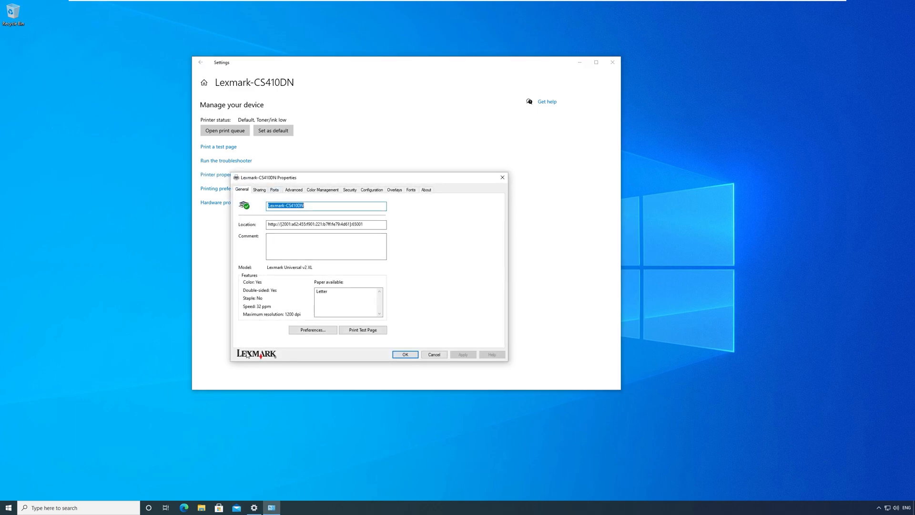
pyautogui.click(427, 190)
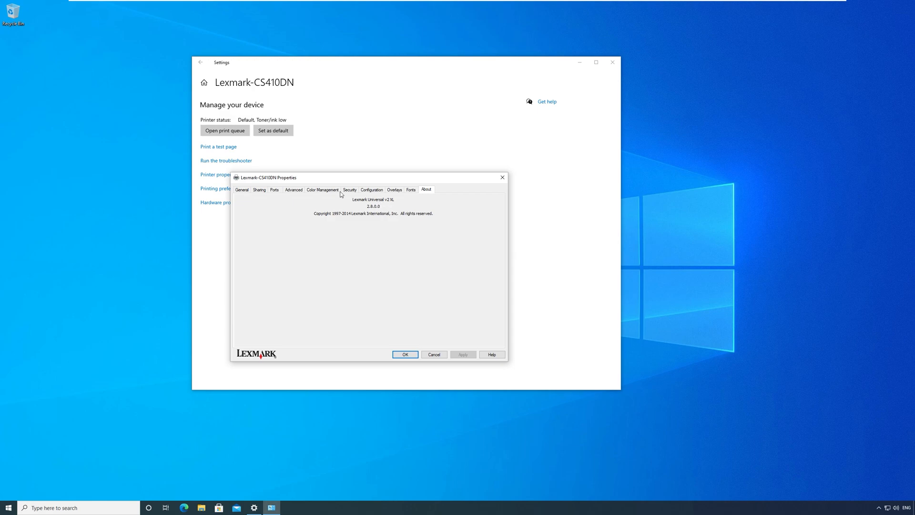
pyautogui.click(293, 189)
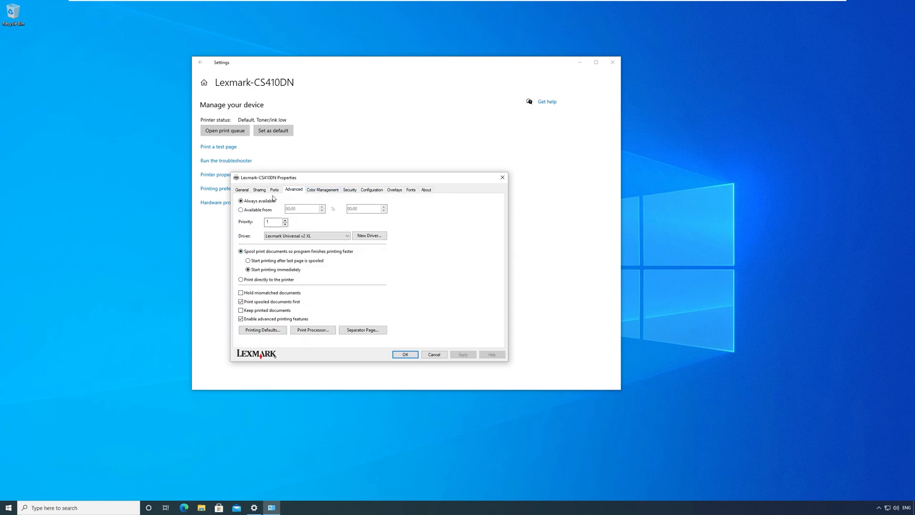
pyautogui.click(274, 189)
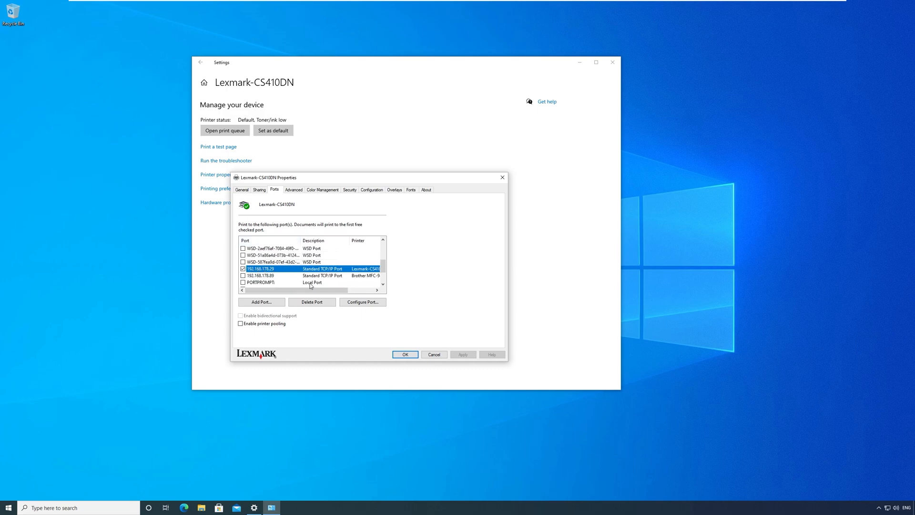
pyautogui.click(405, 354)
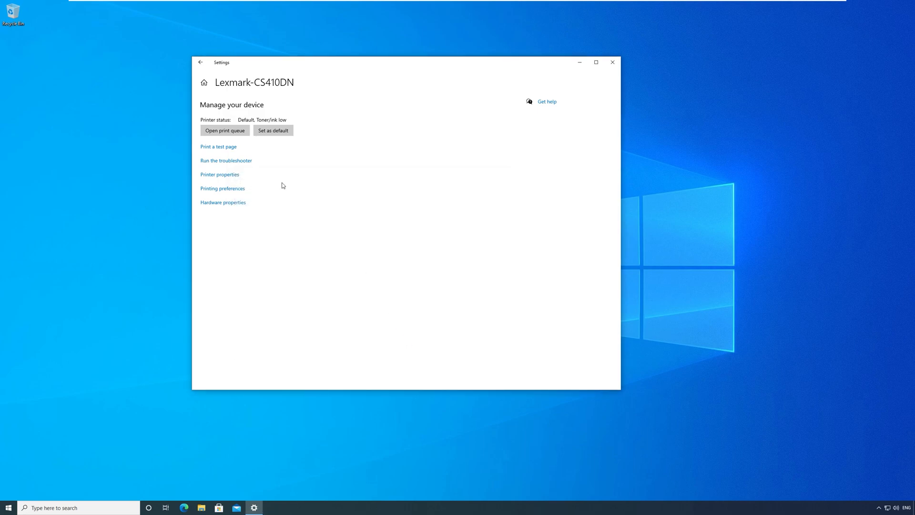
pyautogui.click(200, 62)
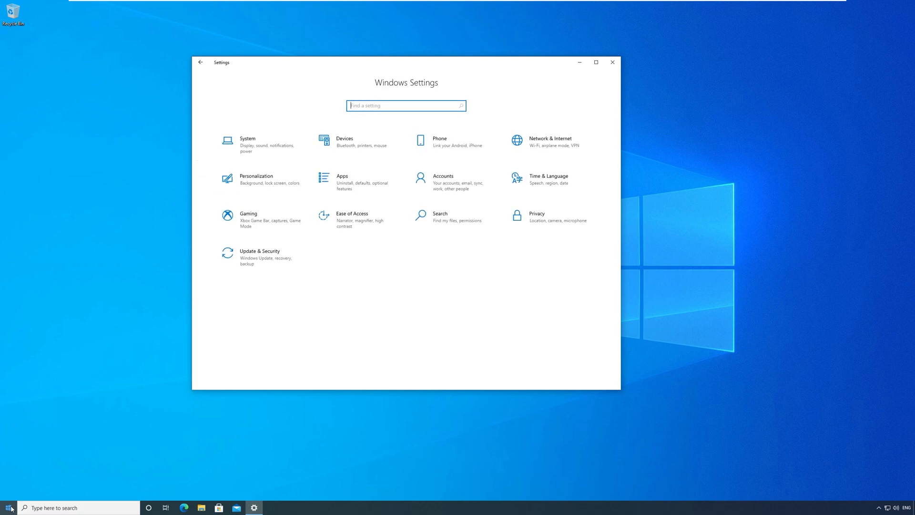
# In WordPad's print dialog, review Lexmark-CS410DN duplex and Quality preferences, then close them
pyautogui.write('wordpad')
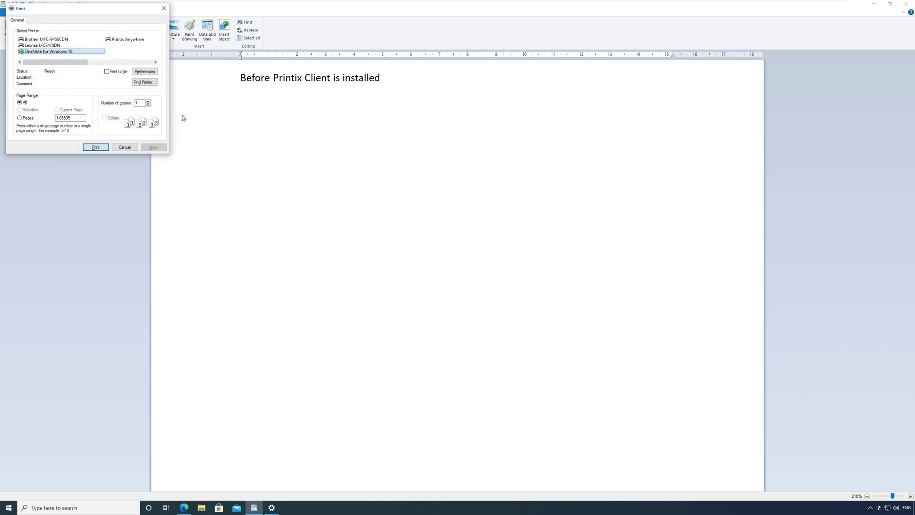
pyautogui.click(41, 45)
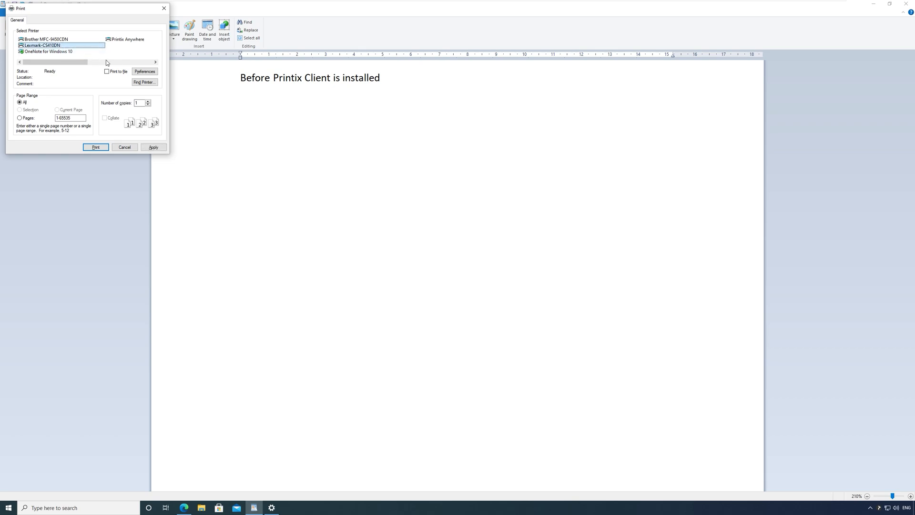
pyautogui.click(144, 71)
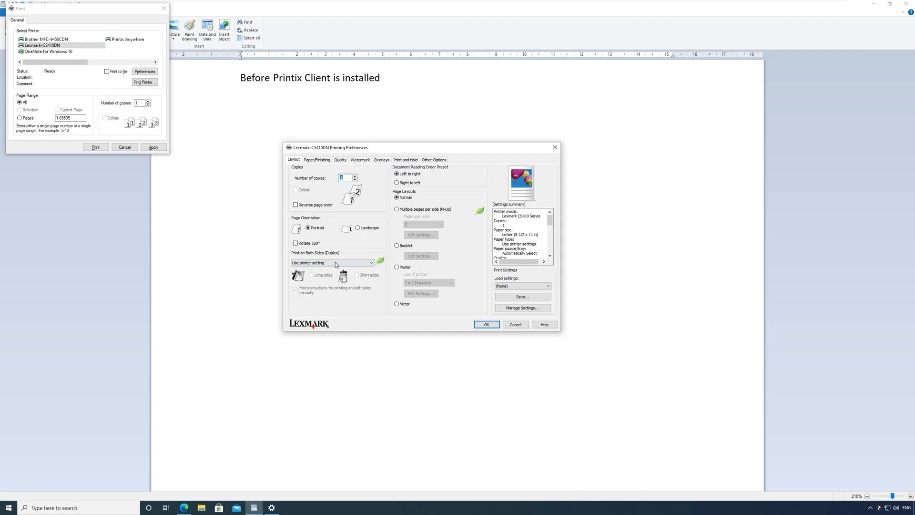
pyautogui.click(332, 262)
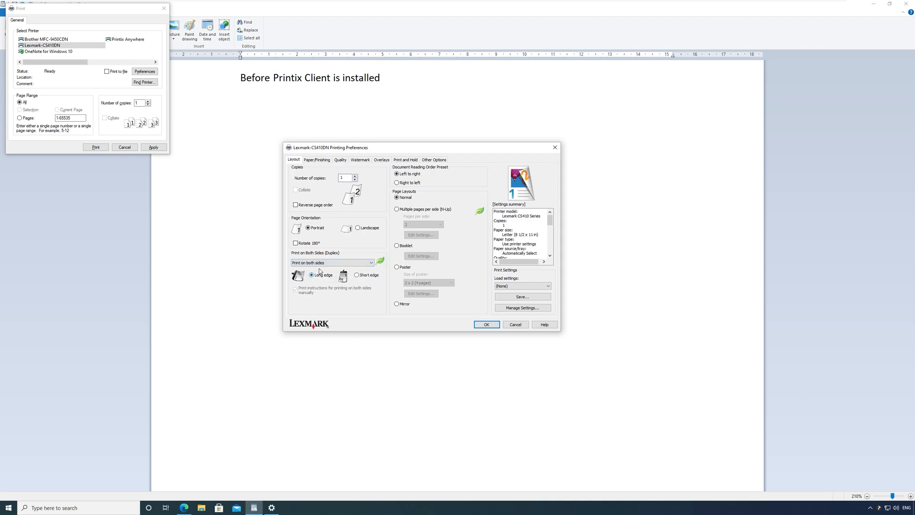
pyautogui.click(340, 159)
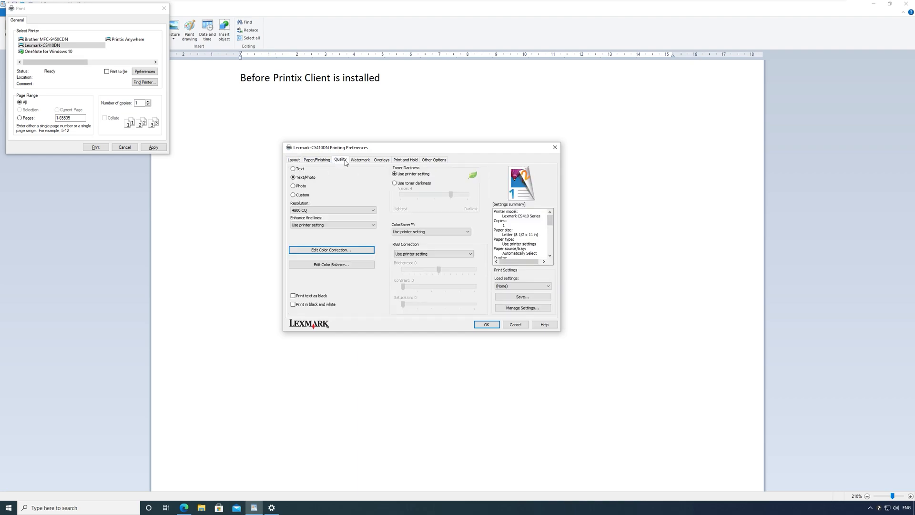
pyautogui.click(381, 159)
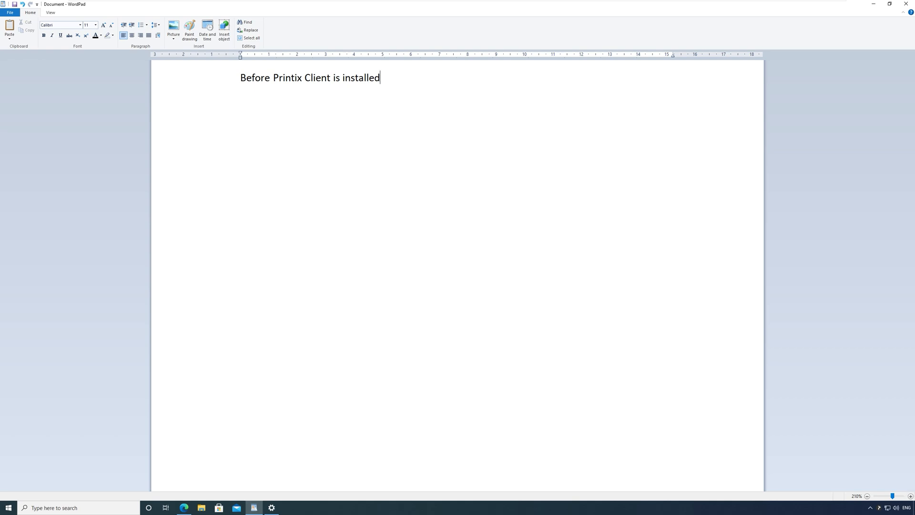
pyautogui.moveTo(866, 15)
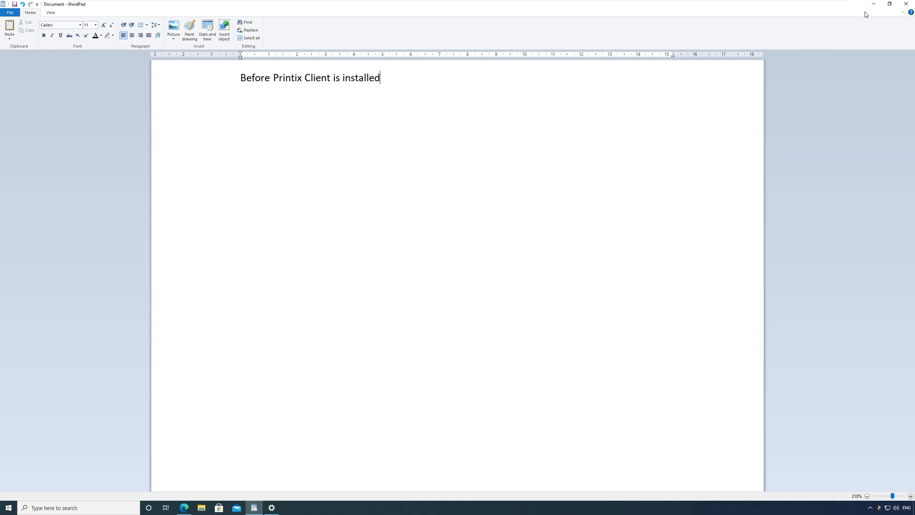
# Load printix5.printix.net/download in Edge, download the Printix Client and run the installer
pyautogui.click(253, 508)
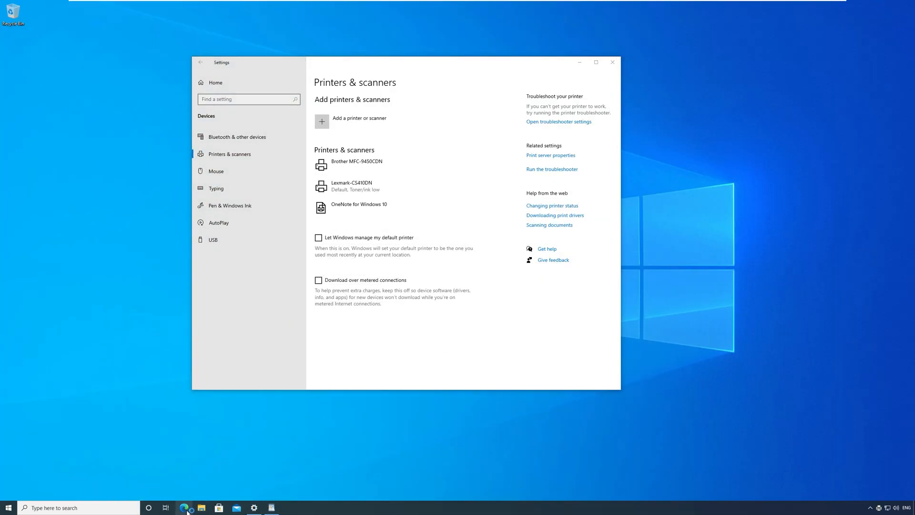
pyautogui.click(184, 508)
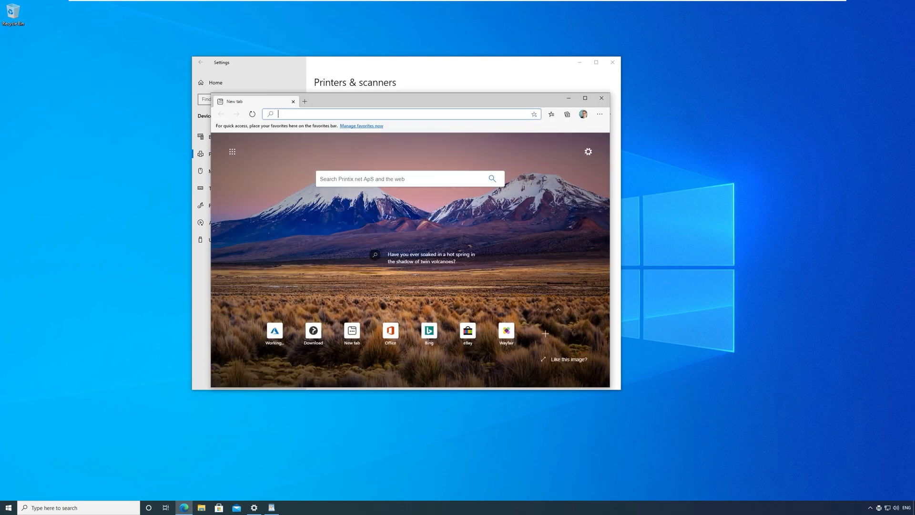
pyautogui.write('printix5.printix.net/do')
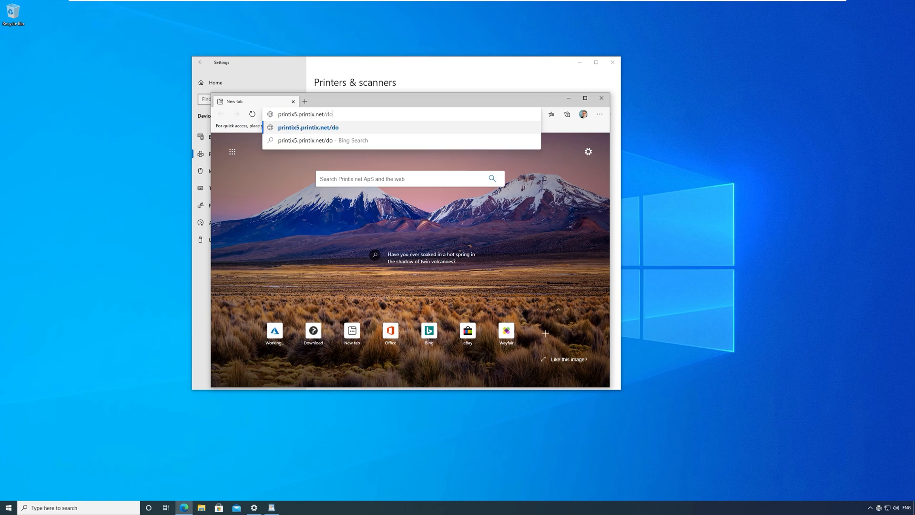
pyautogui.write('wnload')
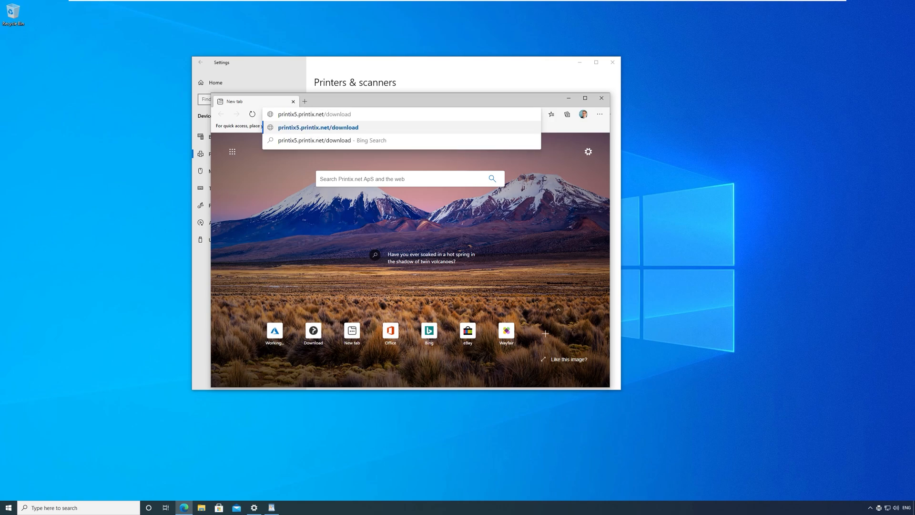
pyautogui.press('Enter')
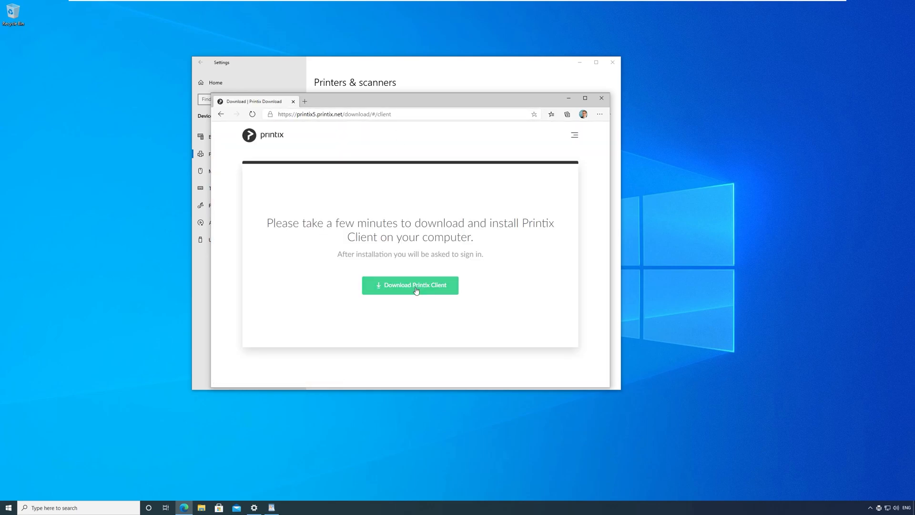
pyautogui.click(410, 285)
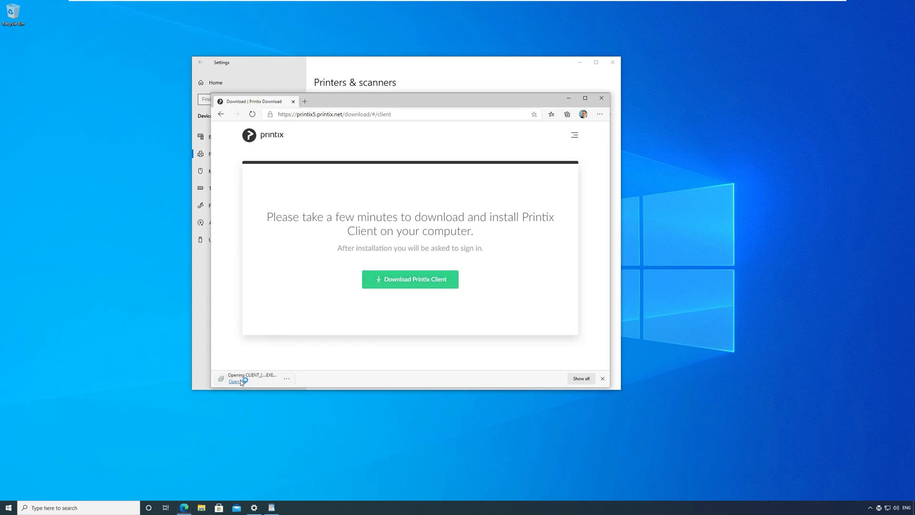
pyautogui.click(234, 381)
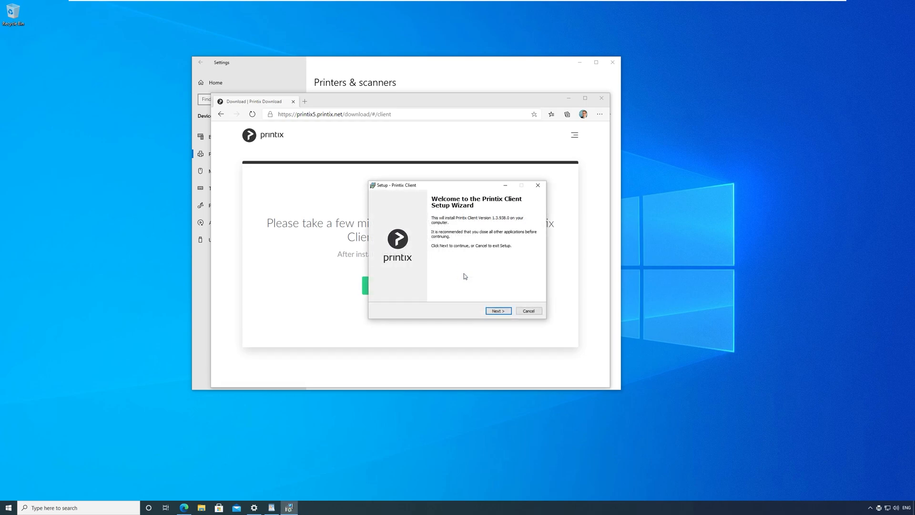
# Advance the Printix Client setup wizard and start the installation
pyautogui.click(497, 310)
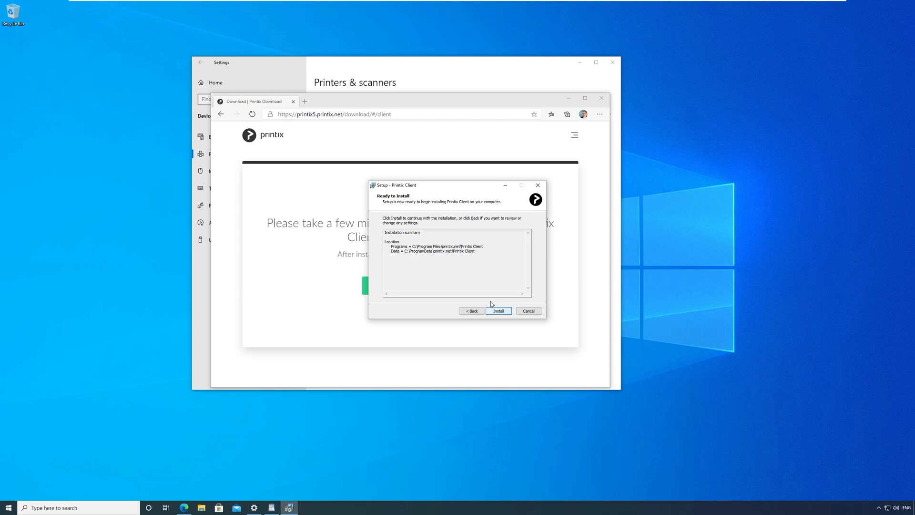
pyautogui.click(497, 311)
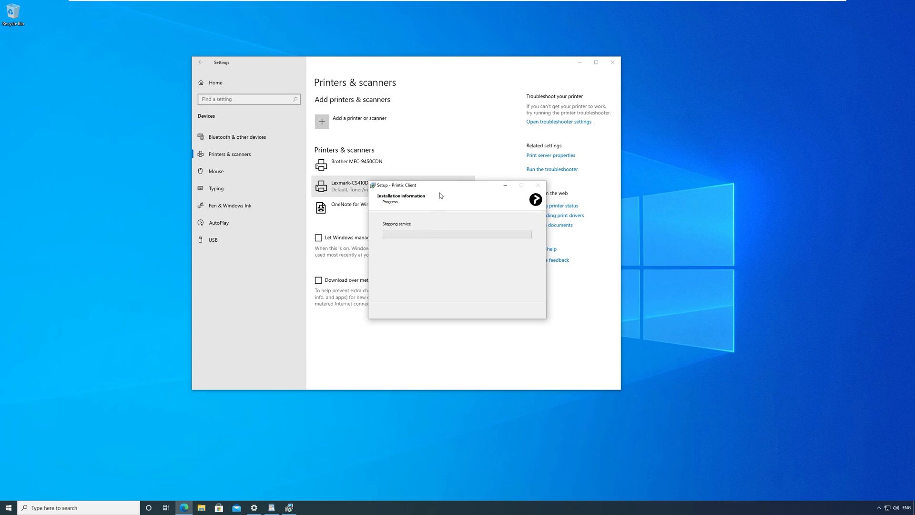
pyautogui.moveTo(408, 234)
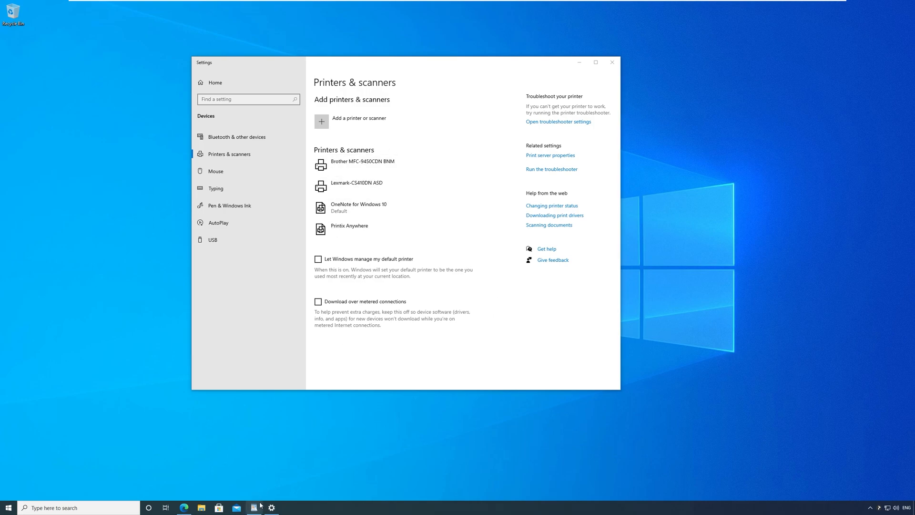
# Replace 'Before' with 'After' in the WordPad document line
pyautogui.click(253, 507)
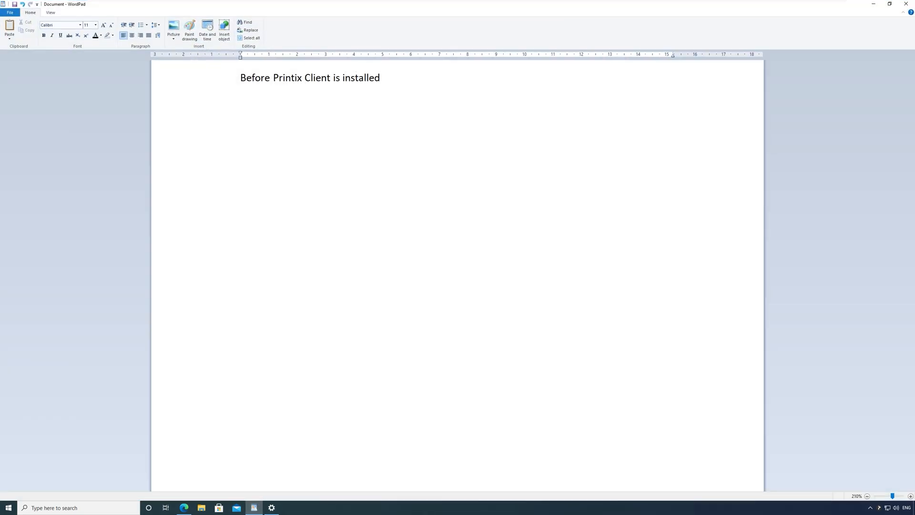
pyautogui.doubleClick(254, 78)
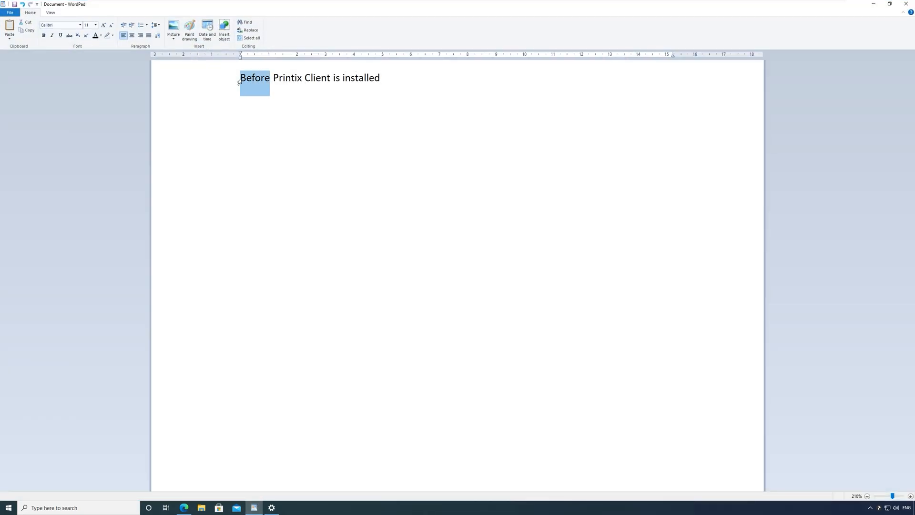
pyautogui.write('After')
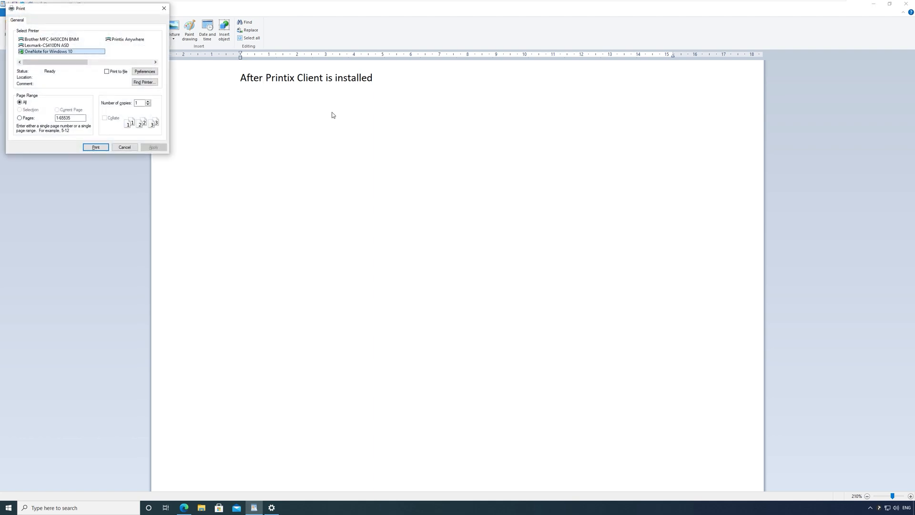
# Review Lexmark-CS410DN ASD preferences: set two-sided printing and view the Quality tab
pyautogui.click(47, 45)
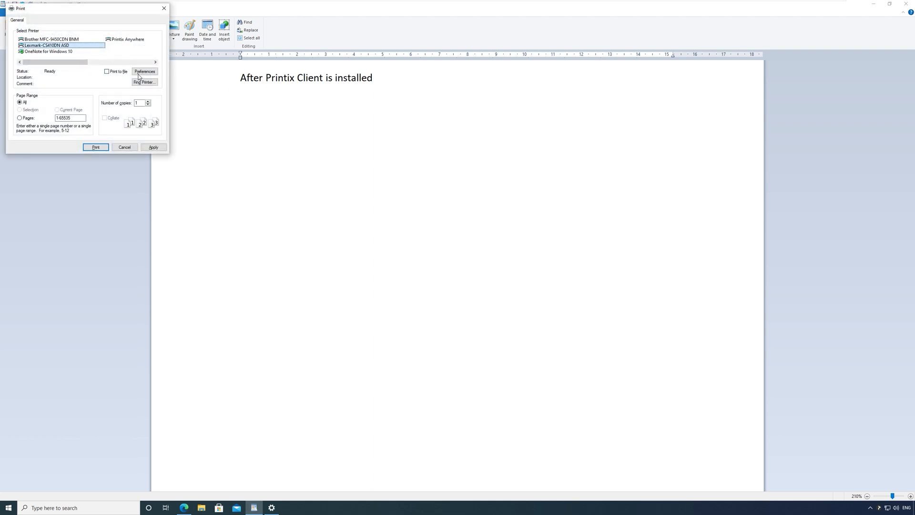
pyautogui.click(144, 71)
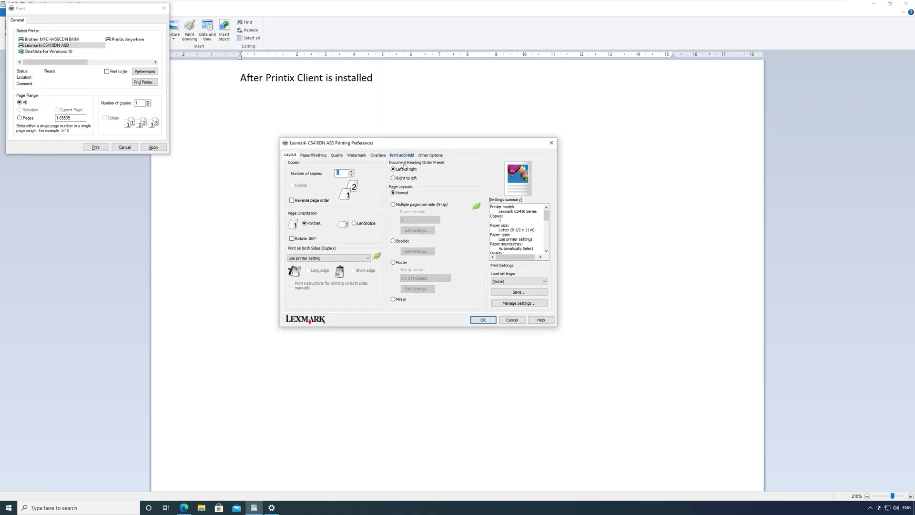
pyautogui.click(368, 258)
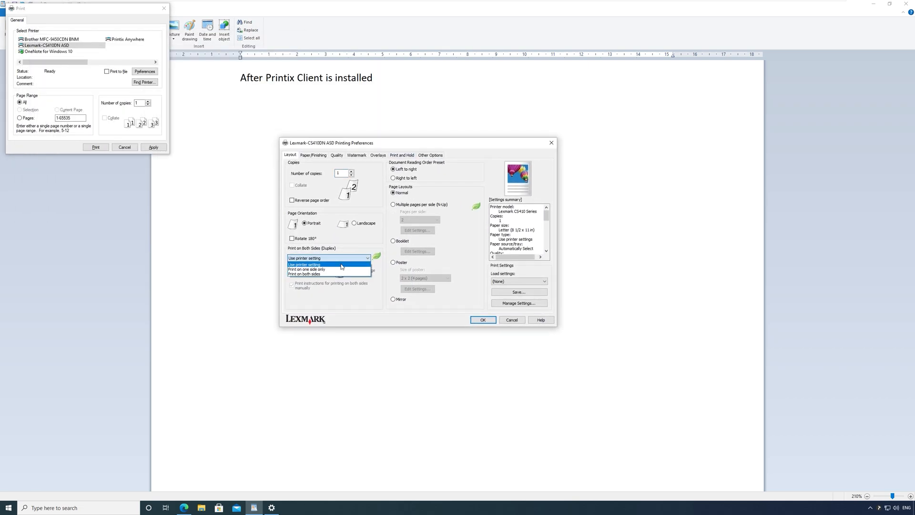
pyautogui.click(305, 273)
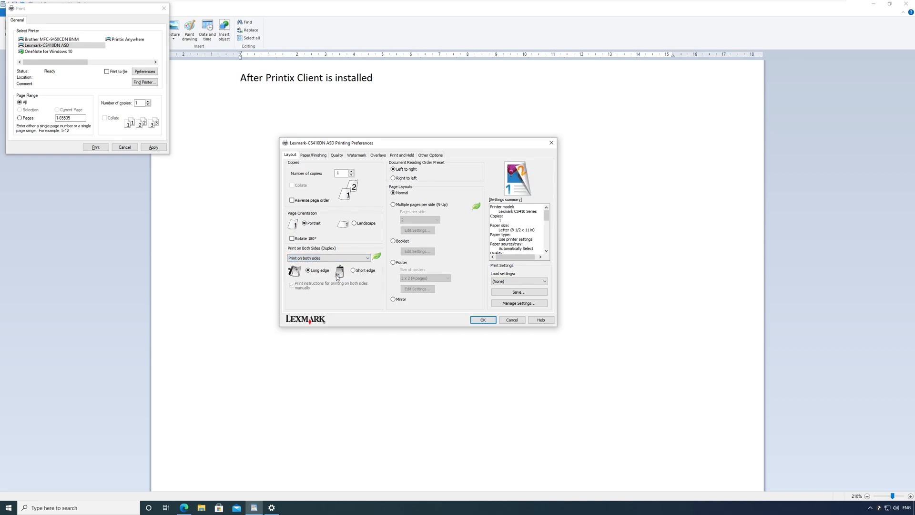
pyautogui.click(336, 154)
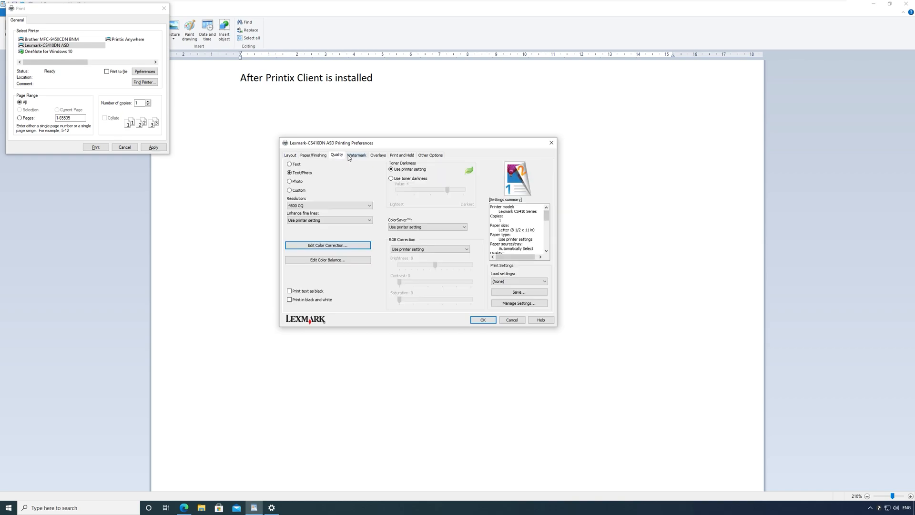
pyautogui.click(357, 154)
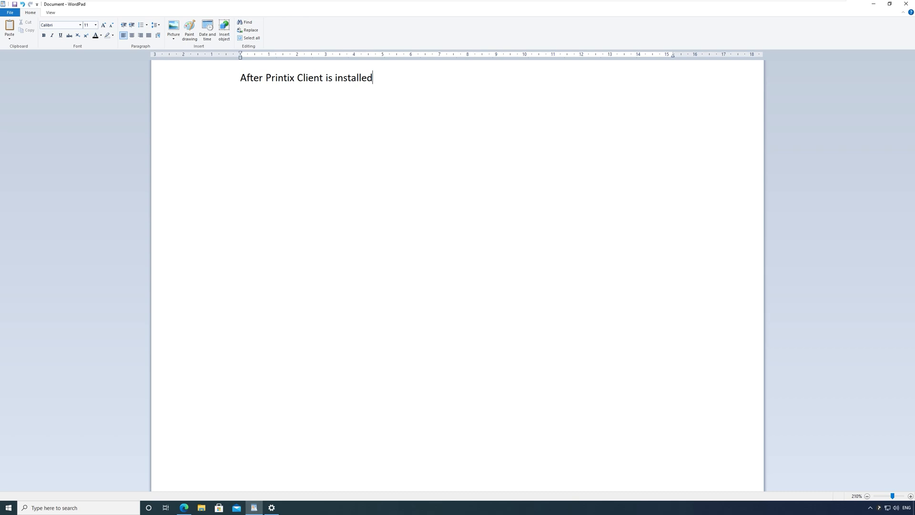
# Check the Lexmark-CS410DN ASD properties' About and Ports tabs for driver and localhost port
pyautogui.click(271, 507)
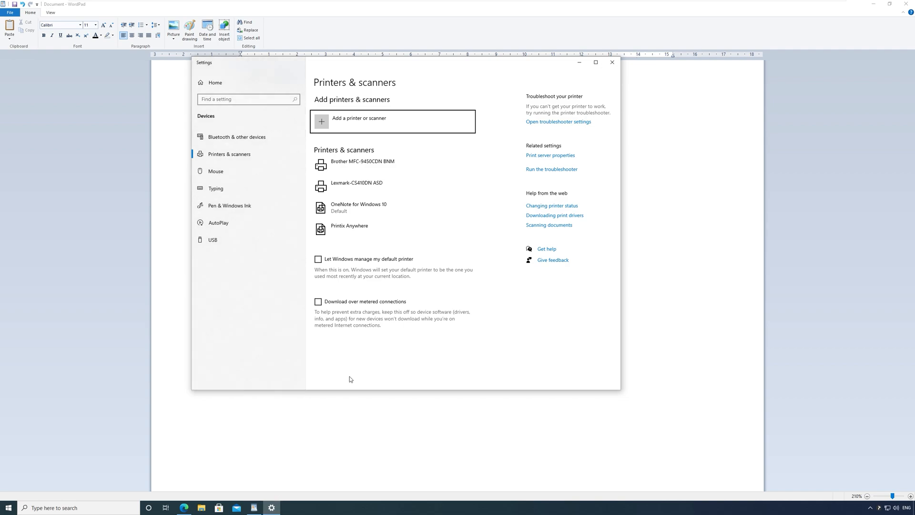
pyautogui.click(356, 186)
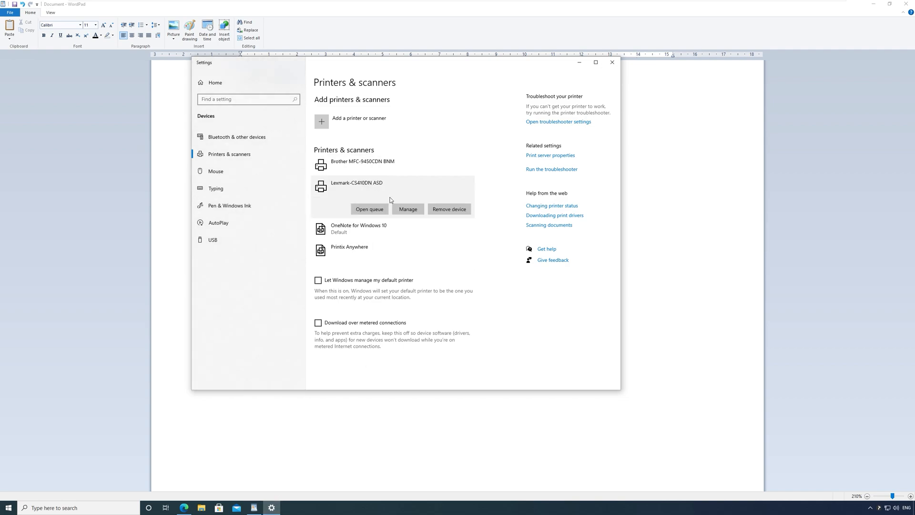
pyautogui.click(407, 209)
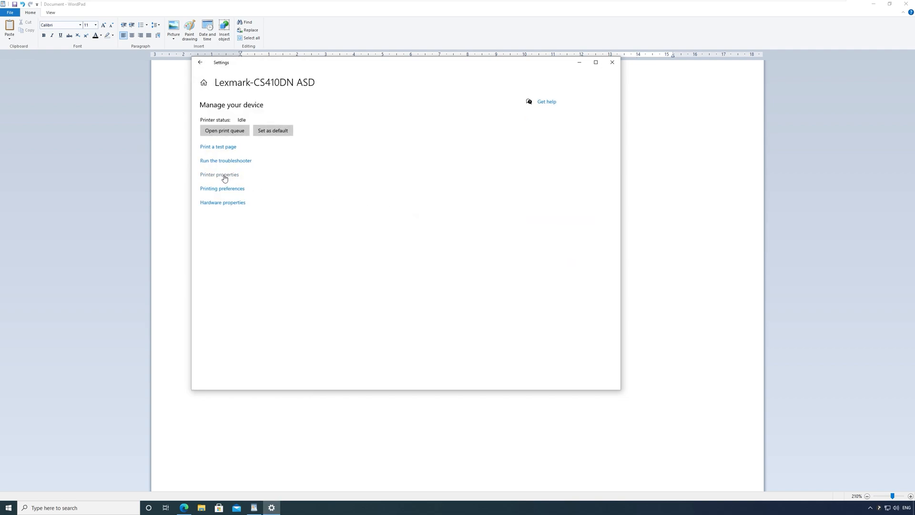
pyautogui.click(219, 174)
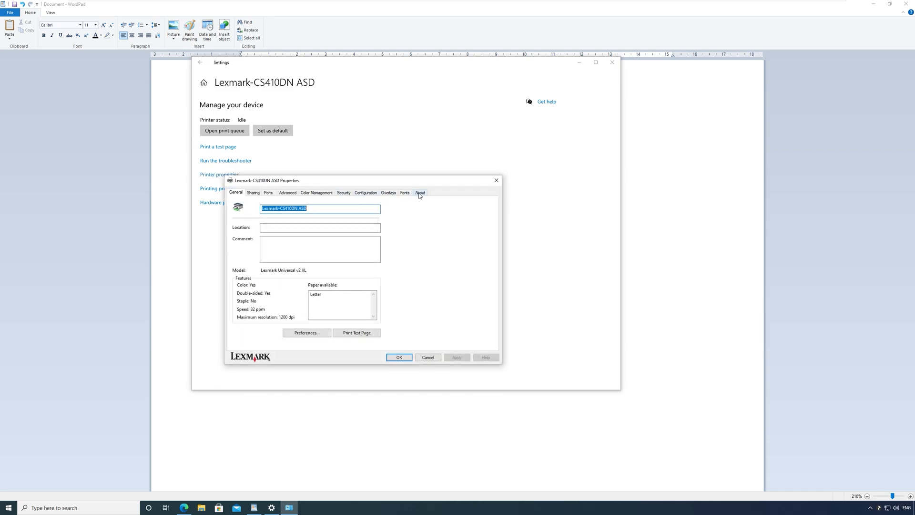
pyautogui.click(419, 192)
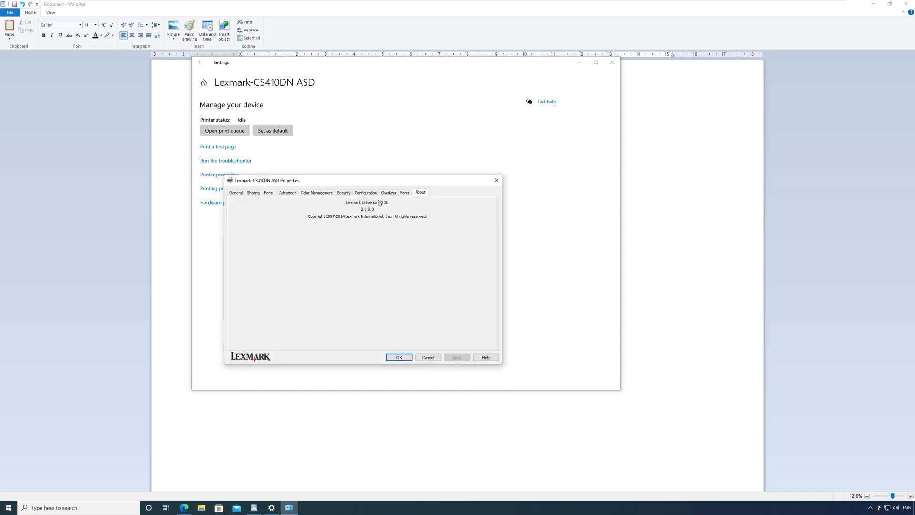
pyautogui.click(268, 192)
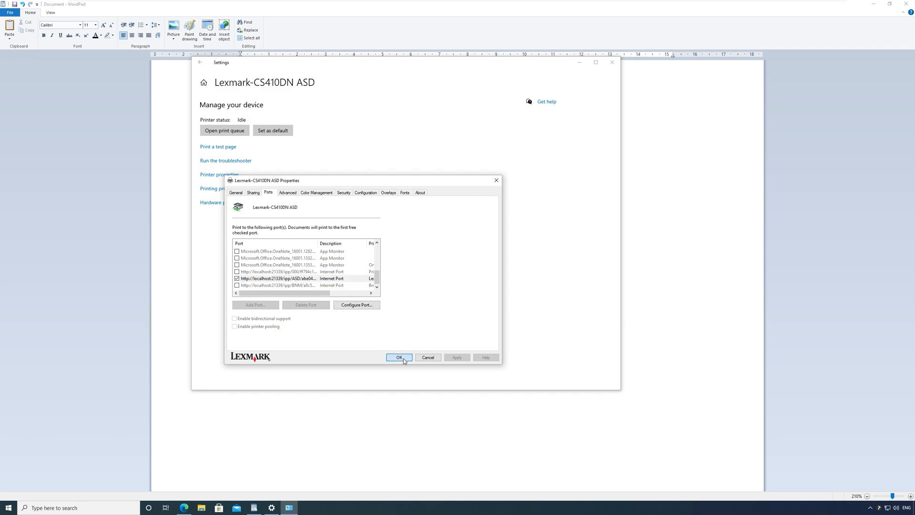
pyautogui.click(400, 357)
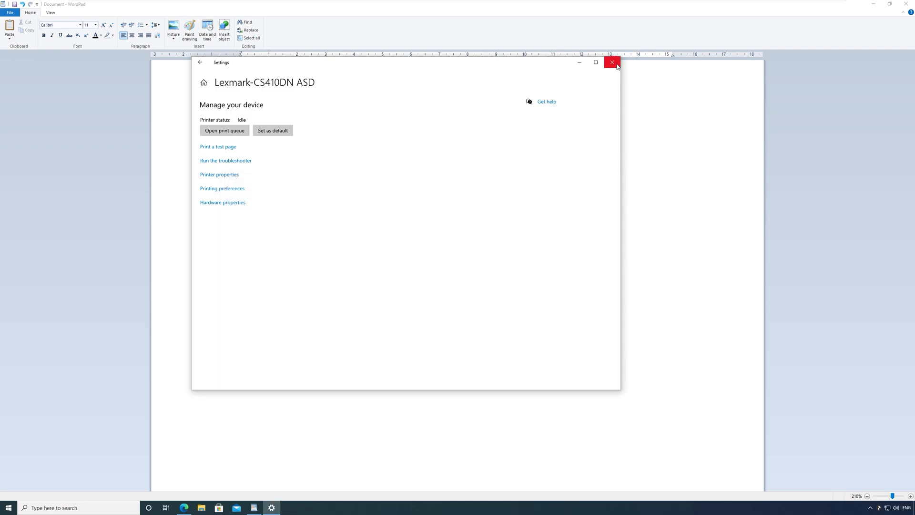